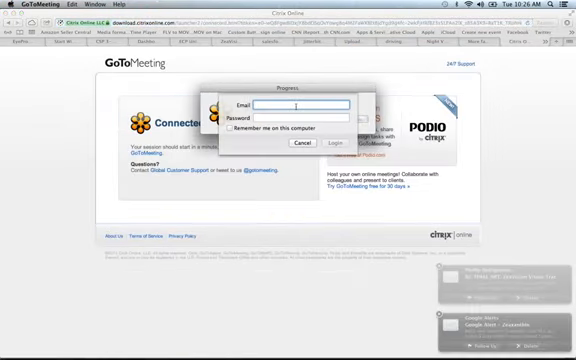
# - Enter the account email and password in the GoToMeeting login dialog to sign in
pyautogui.click(336, 142)
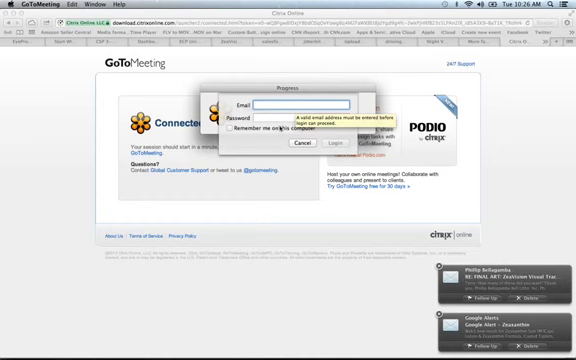
pyautogui.click(275, 103)
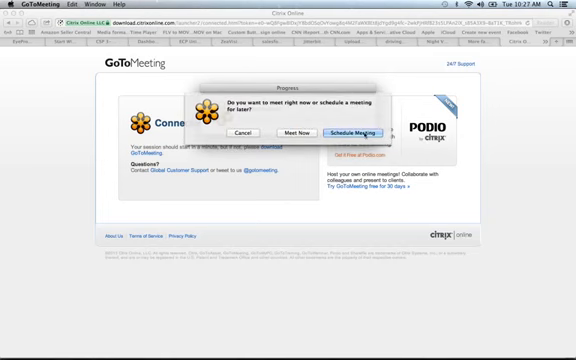
pyautogui.moveTo(304, 130)
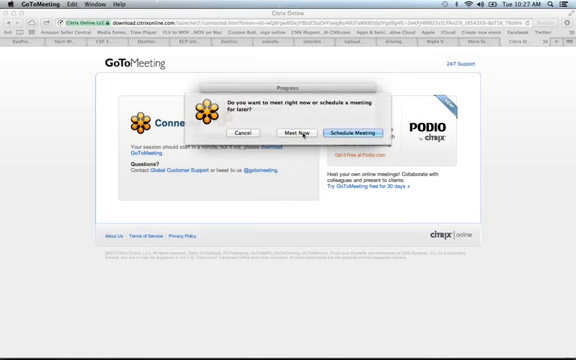
# - Choose Meet Now to start an immediate meeting instead of scheduling one
pyautogui.click(290, 132)
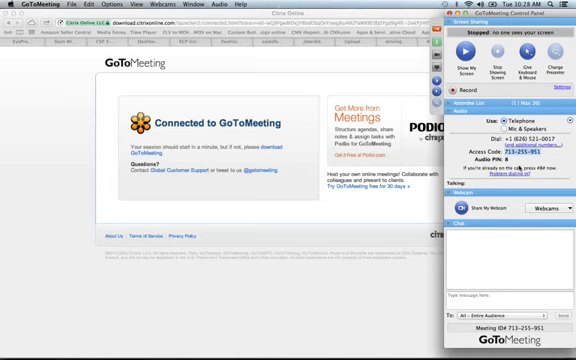
pyautogui.moveTo(245, 72)
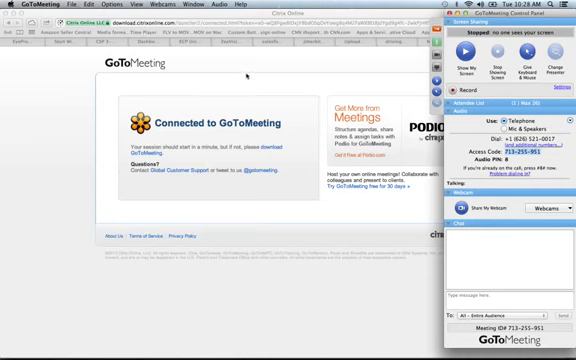